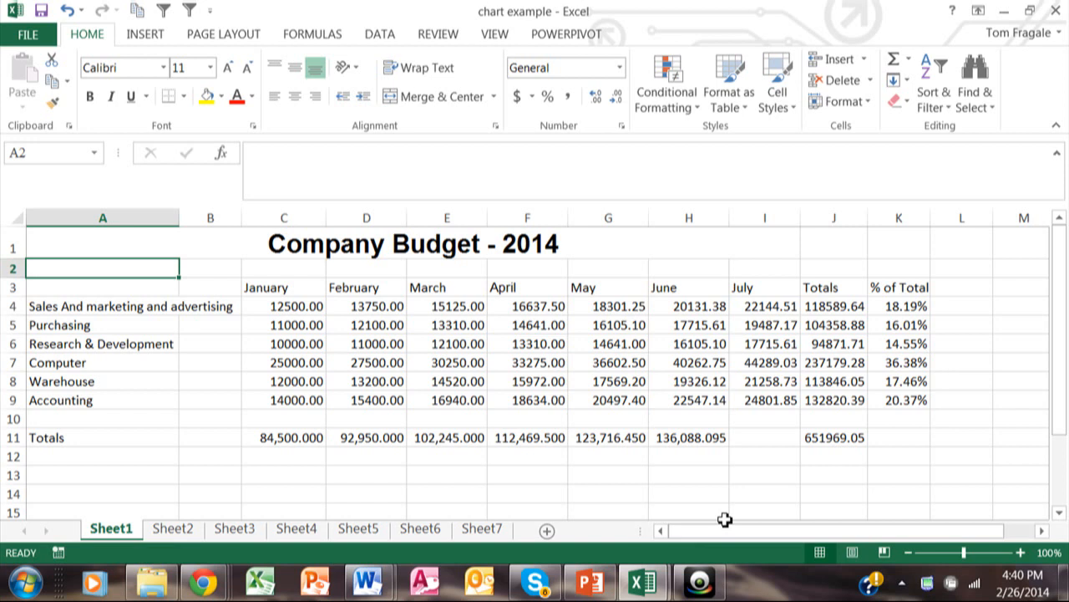
{"action": "mouse_move", "coordinate": [202, 331]}
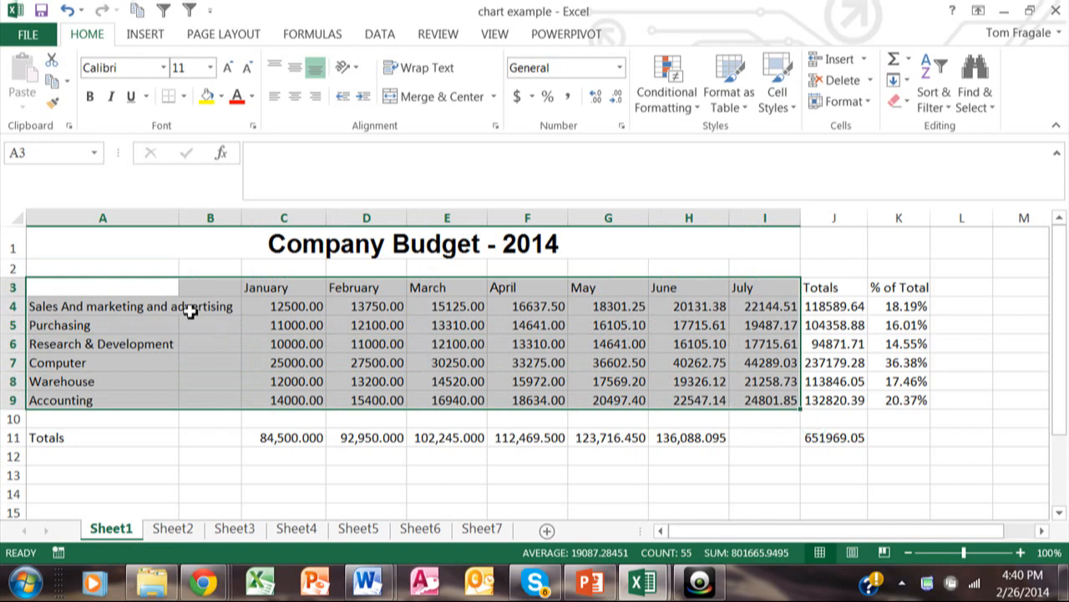
{"action": "mouse_move", "coordinate": [134, 287]}
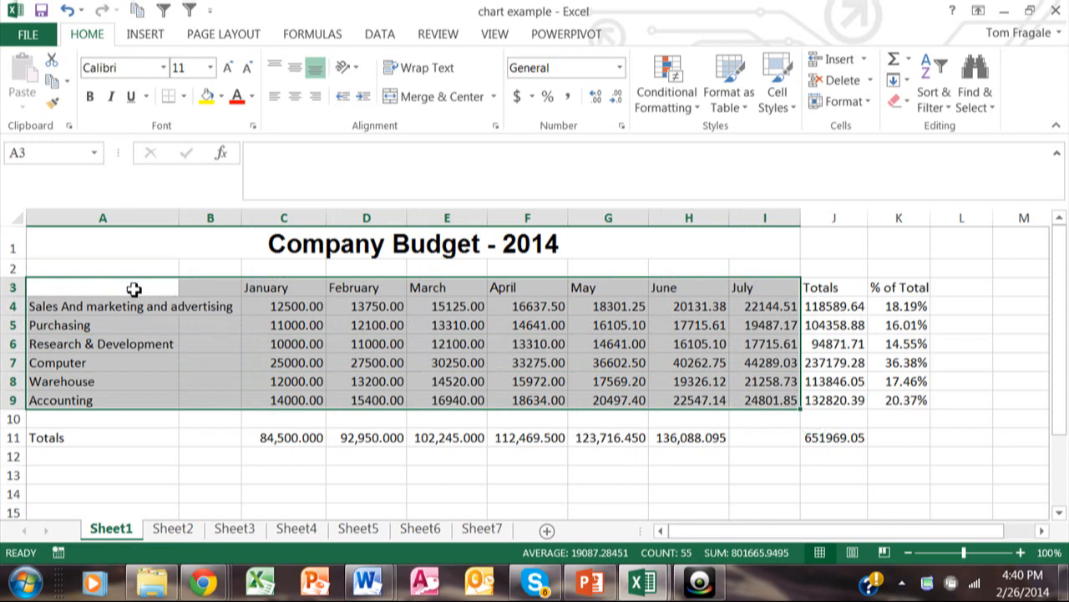
{"action": "mouse_move", "coordinate": [113, 312]}
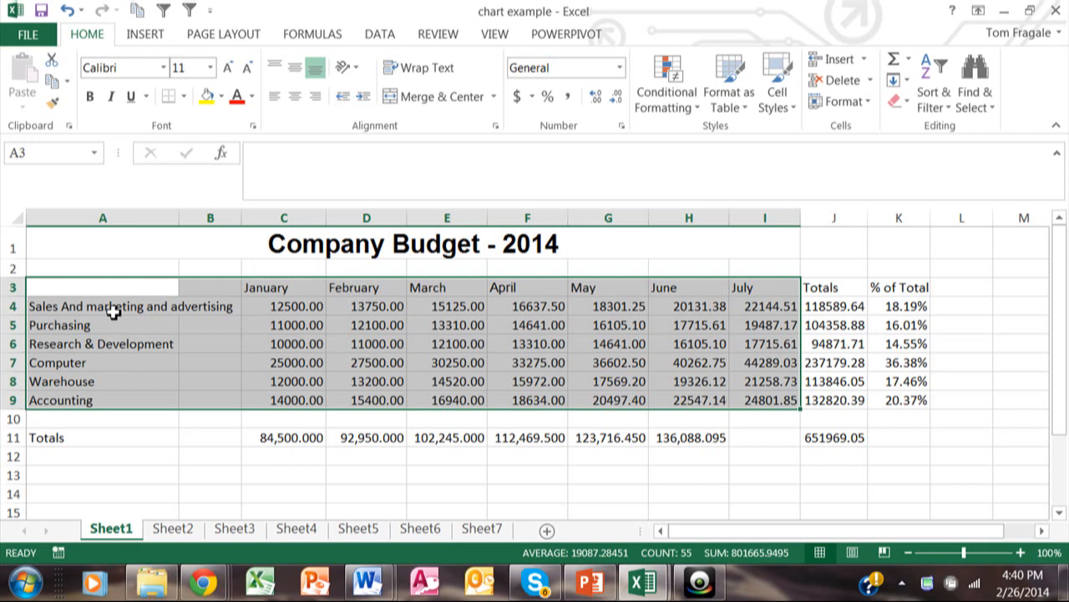
{"action": "mouse_move", "coordinate": [182, 374]}
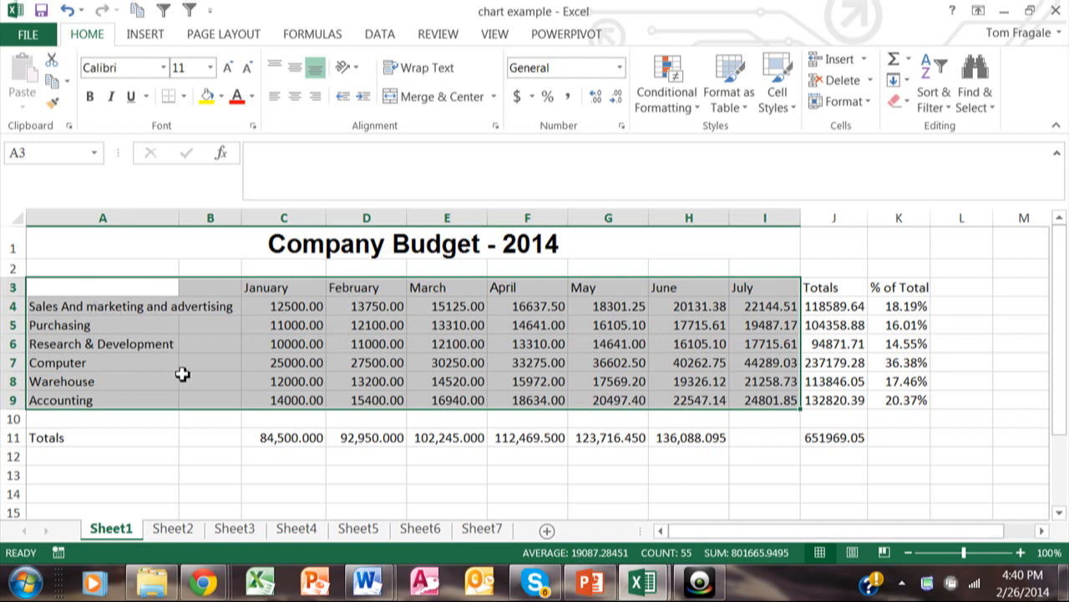
{"action": "mouse_move", "coordinate": [204, 351]}
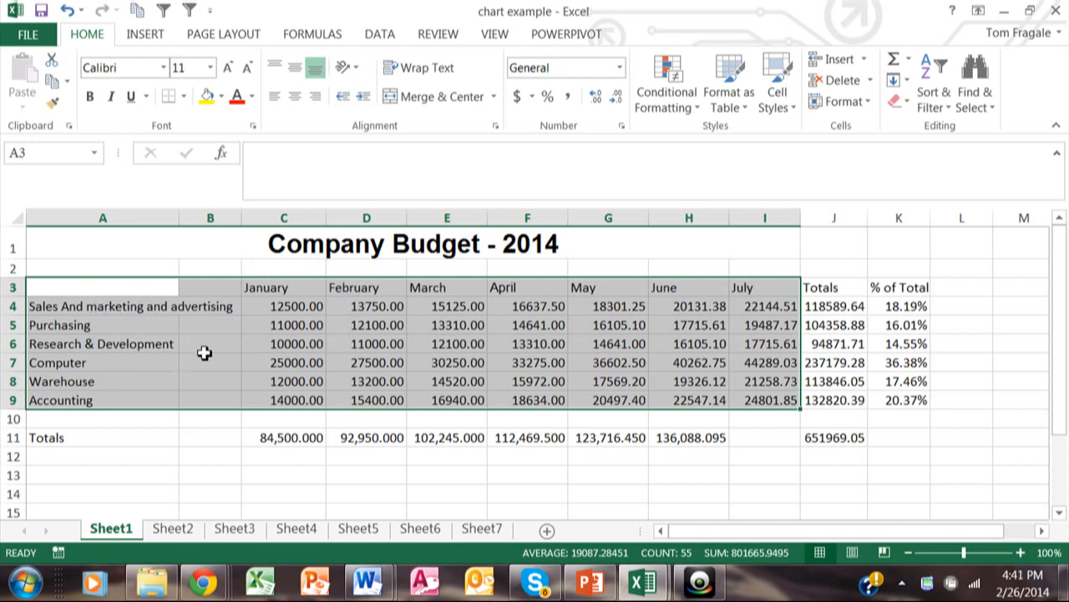
{"action": "mouse_move", "coordinate": [290, 199]}
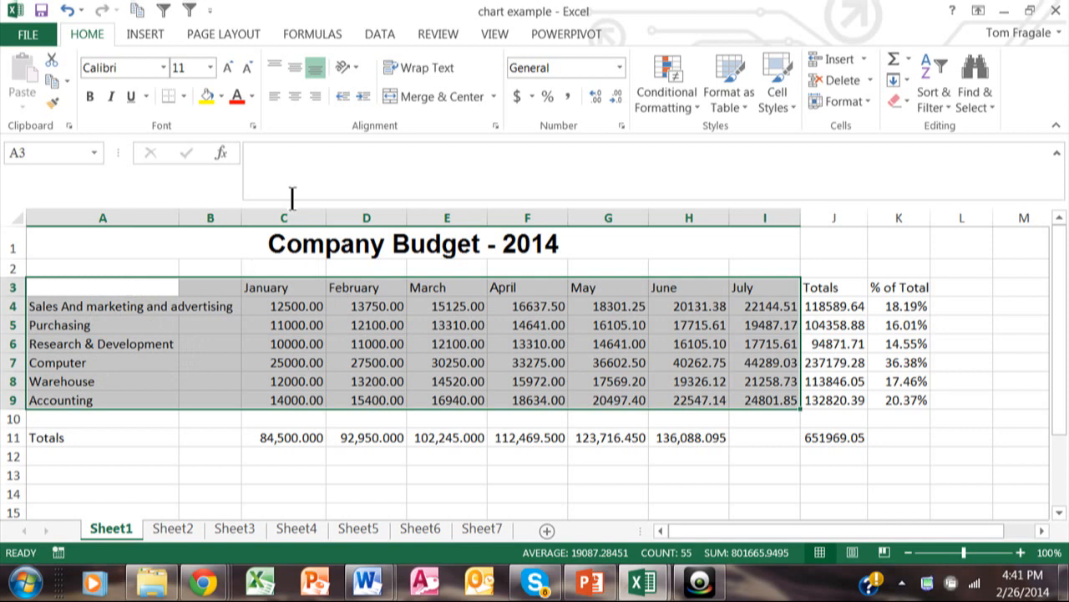
{"action": "mouse_move", "coordinate": [144, 42]}
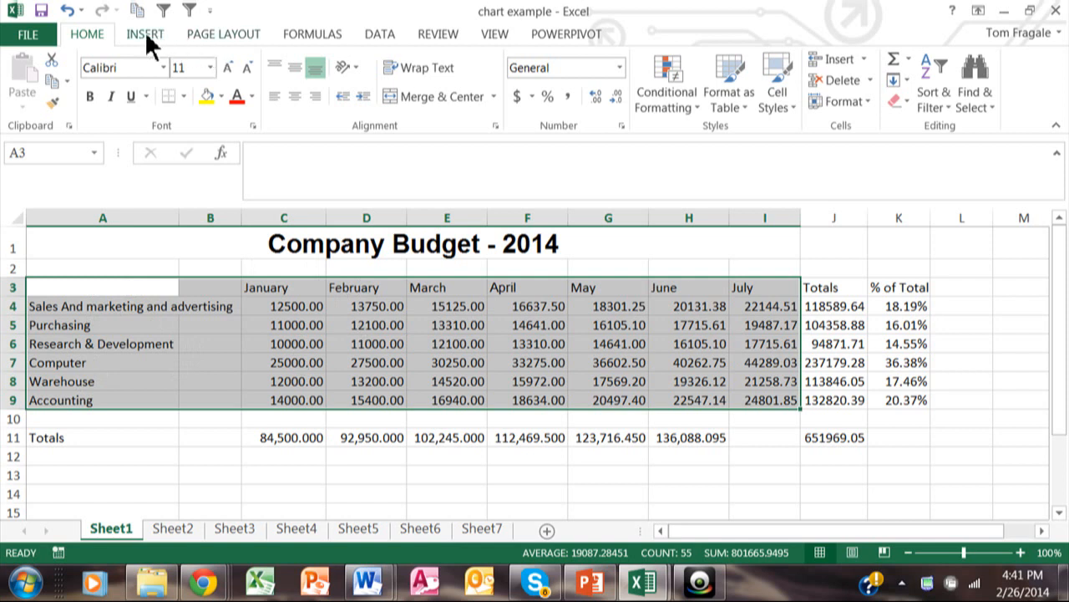
Step: Insert a 2-D clustered column chart of the department budgets by month and select its placeholder title
{"action": "left_click", "coordinate": [144, 34]}
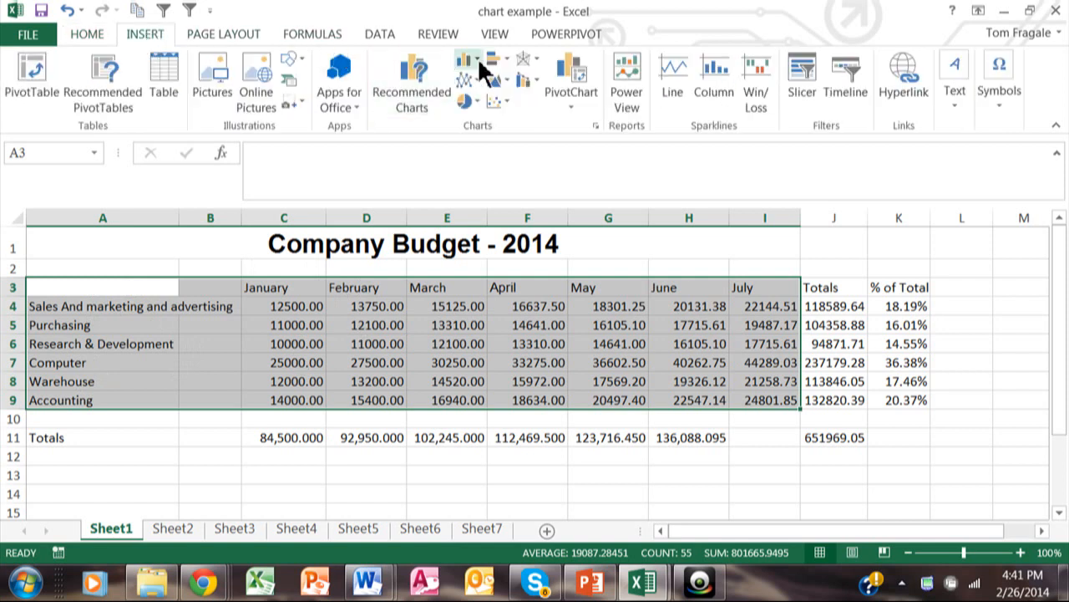
{"action": "left_click", "coordinate": [468, 64]}
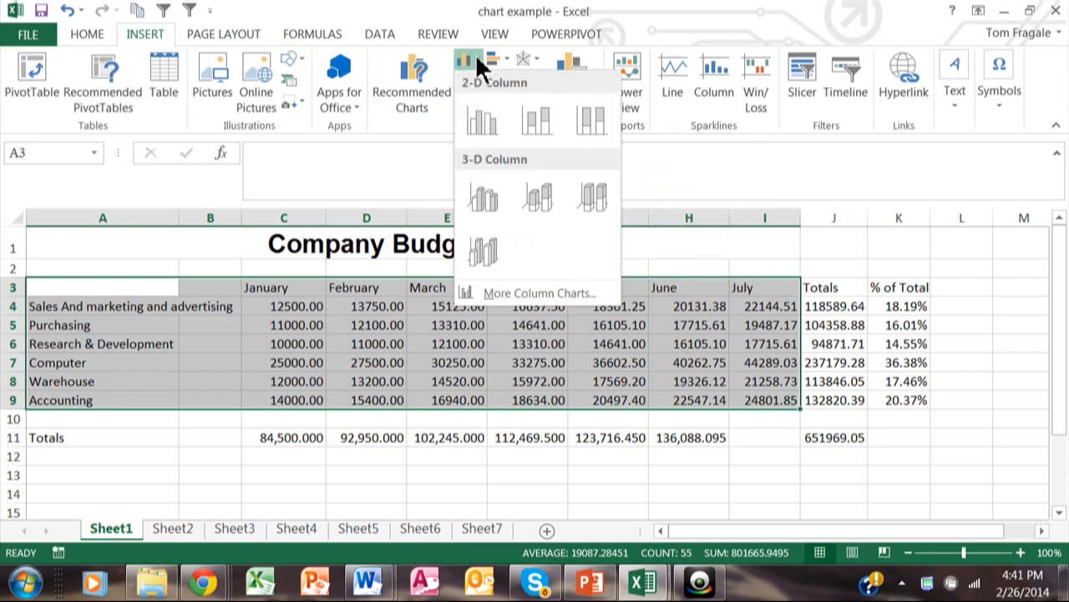
{"action": "left_click", "coordinate": [481, 120]}
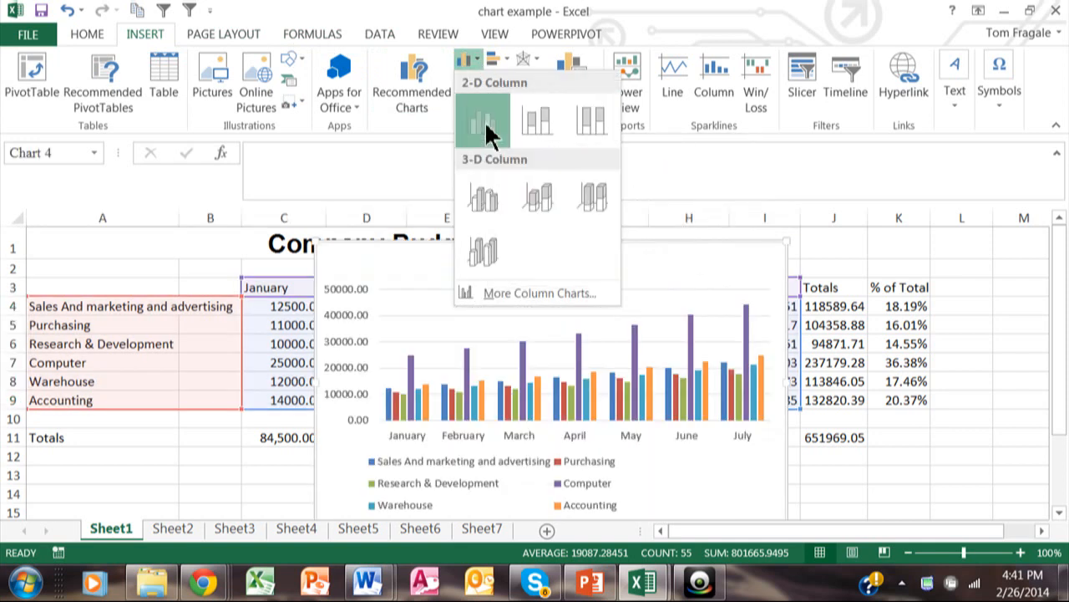
{"action": "left_click", "coordinate": [481, 120]}
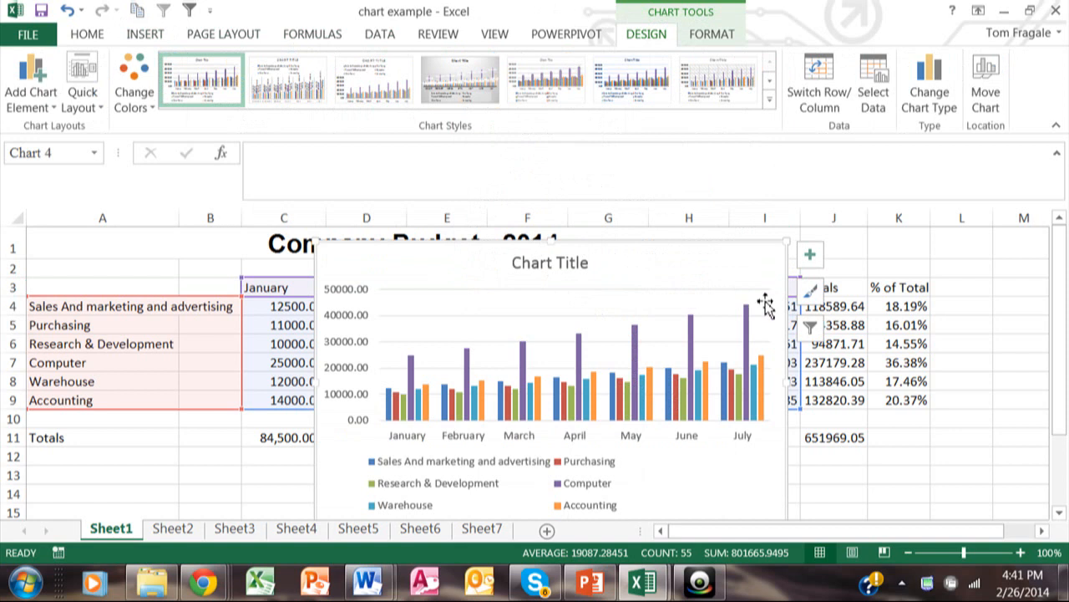
{"action": "mouse_move", "coordinate": [593, 275]}
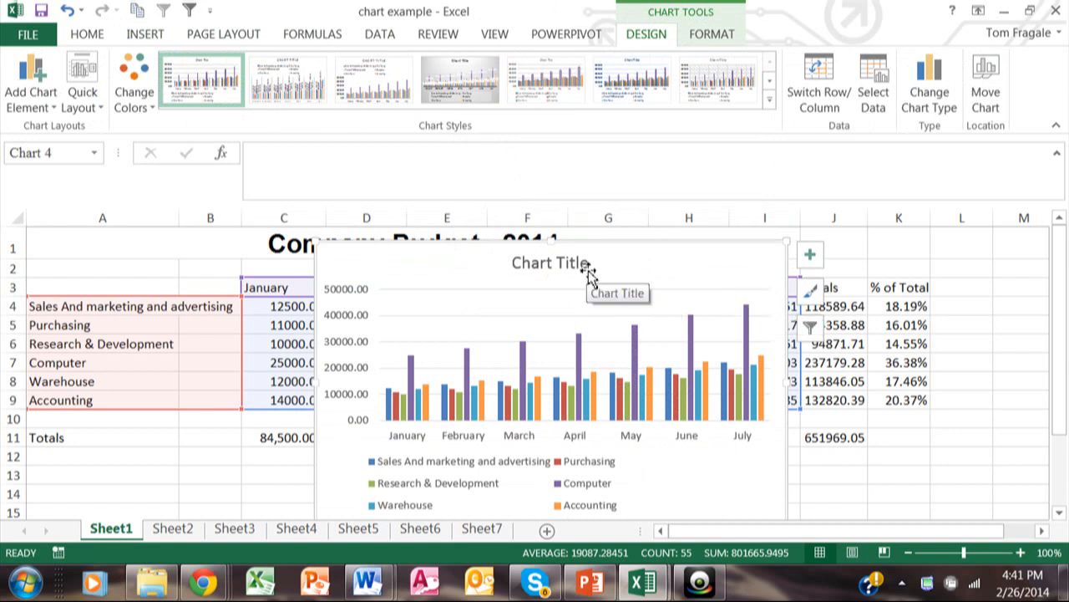
{"action": "left_click", "coordinate": [550, 264]}
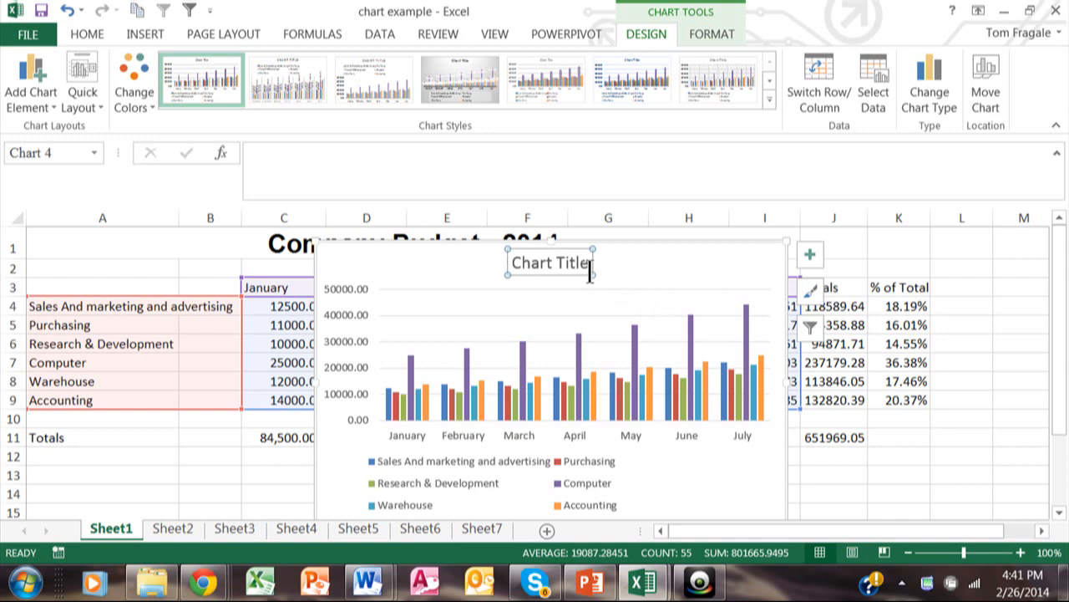
Step: Apply a Chart Styles gallery style that drops the placeholder title and adds denser gridlines
{"action": "left_click", "coordinate": [632, 81]}
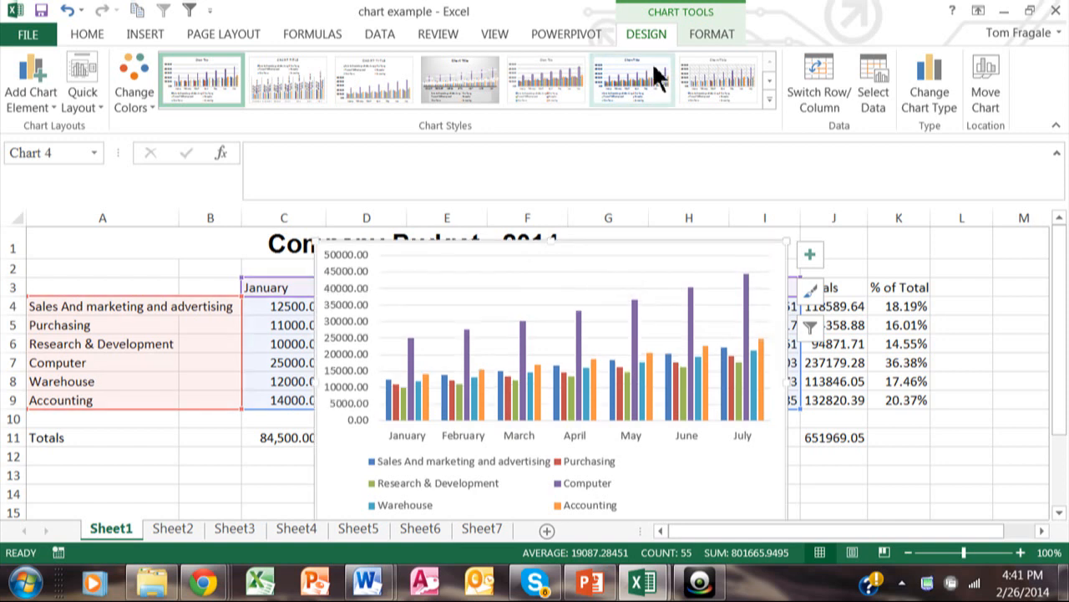
{"action": "mouse_move", "coordinate": [694, 54]}
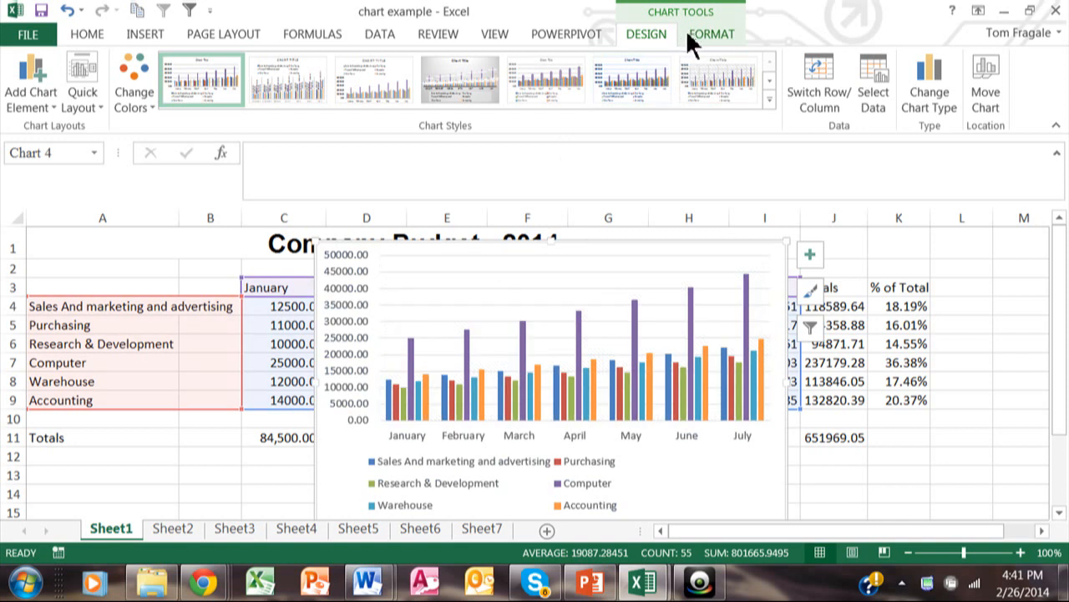
{"action": "mouse_move", "coordinate": [705, 37]}
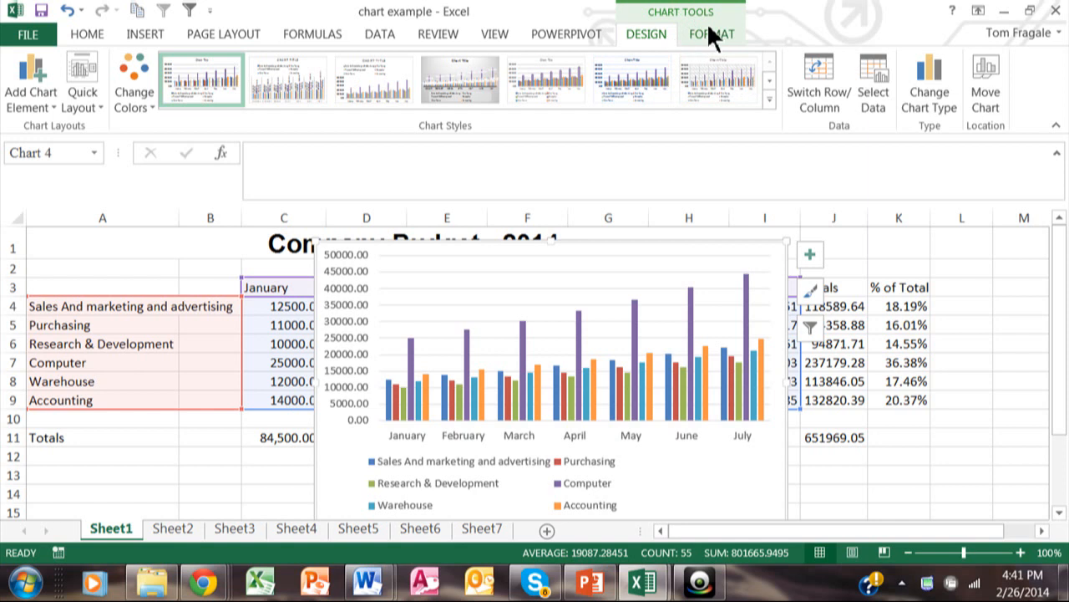
{"action": "mouse_move", "coordinate": [687, 47]}
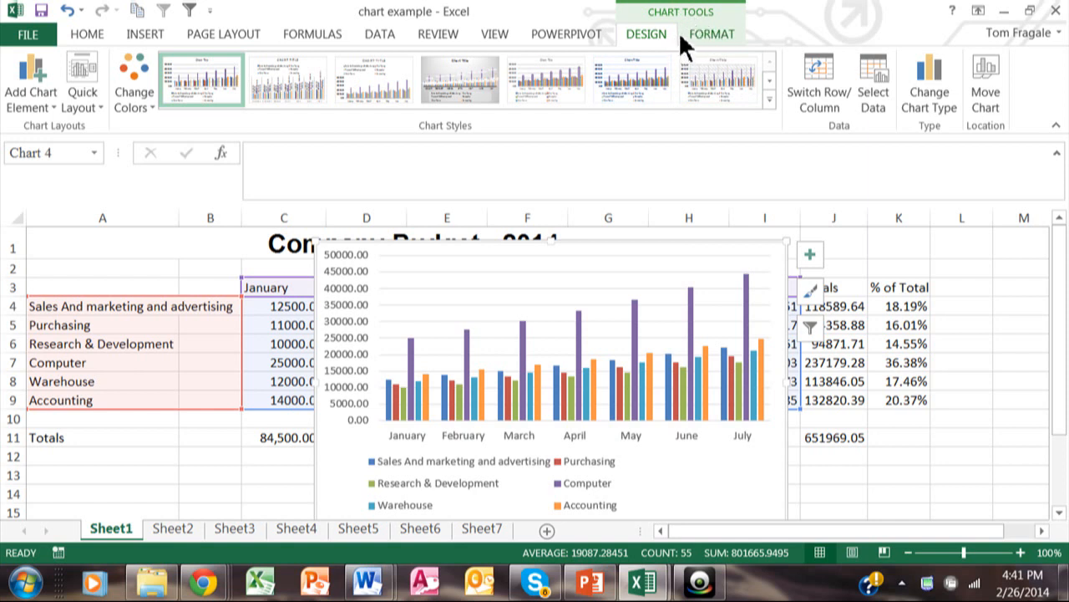
{"action": "mouse_move", "coordinate": [685, 46]}
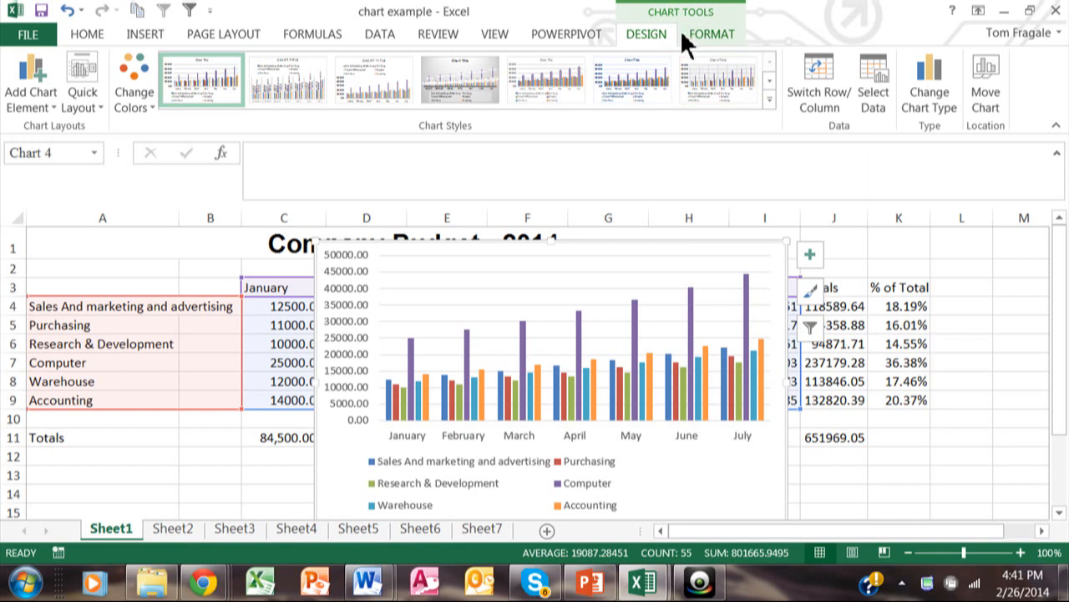
{"action": "mouse_move", "coordinate": [655, 50]}
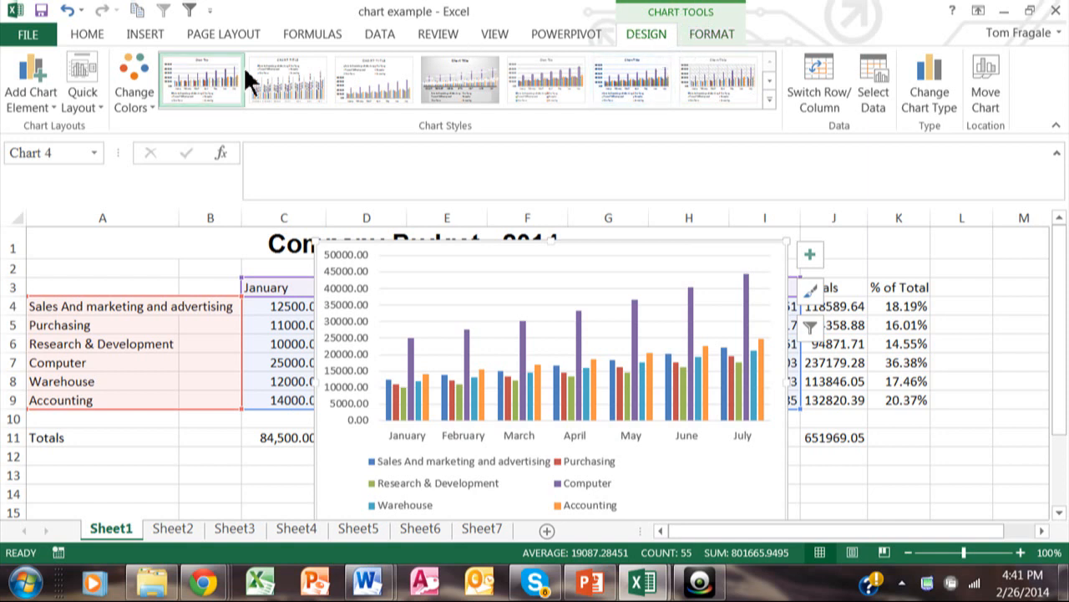
Step: Add a 'Chart Title' placeholder above the chart via Add Chart Element
{"action": "left_click", "coordinate": [30, 84]}
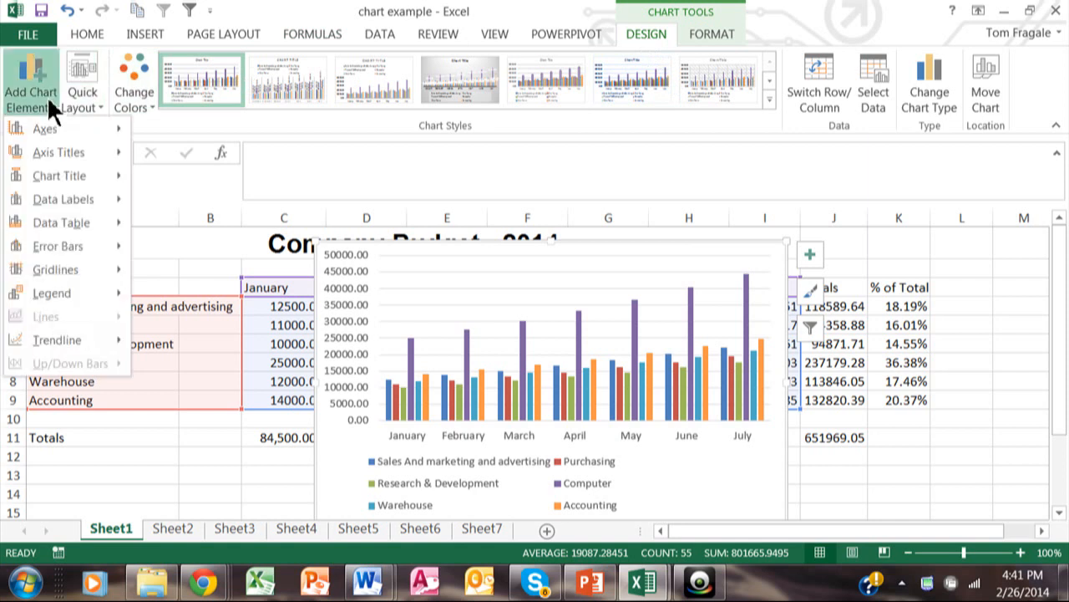
{"action": "mouse_move", "coordinate": [64, 125]}
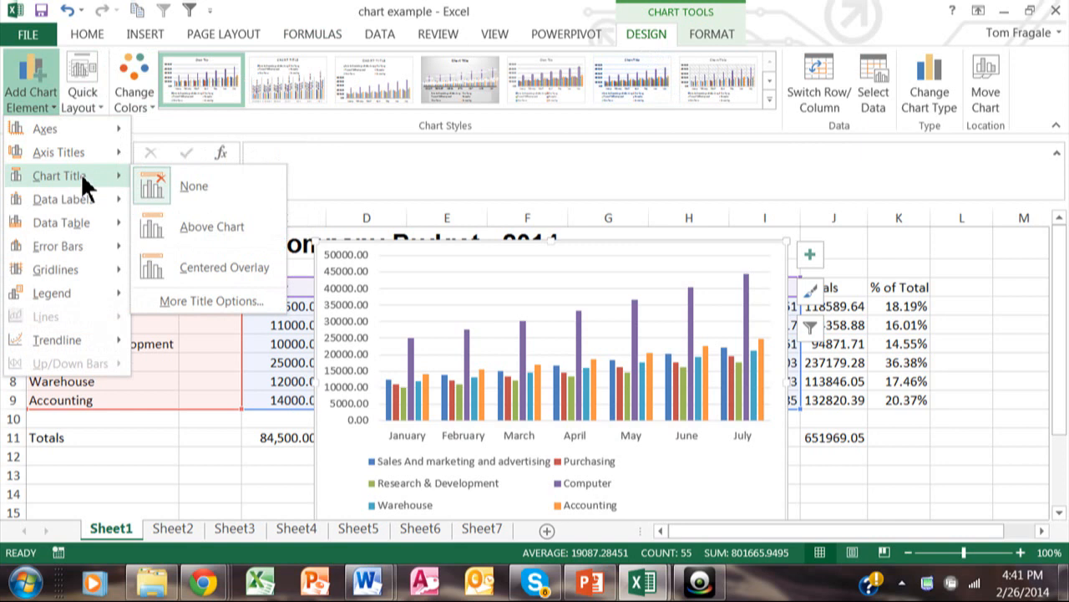
{"action": "mouse_move", "coordinate": [52, 293]}
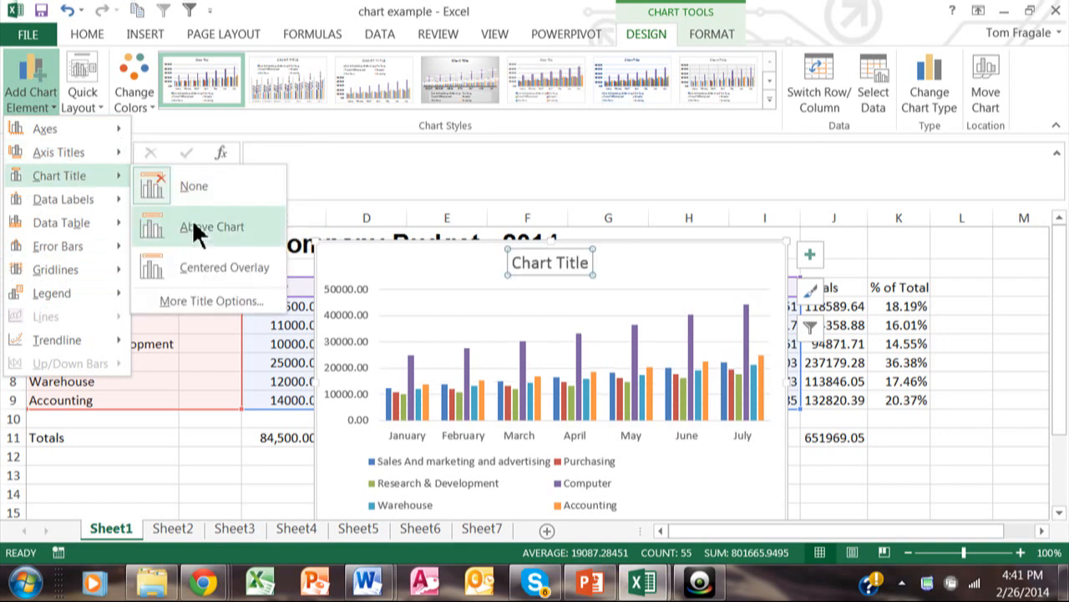
{"action": "left_click", "coordinate": [211, 228]}
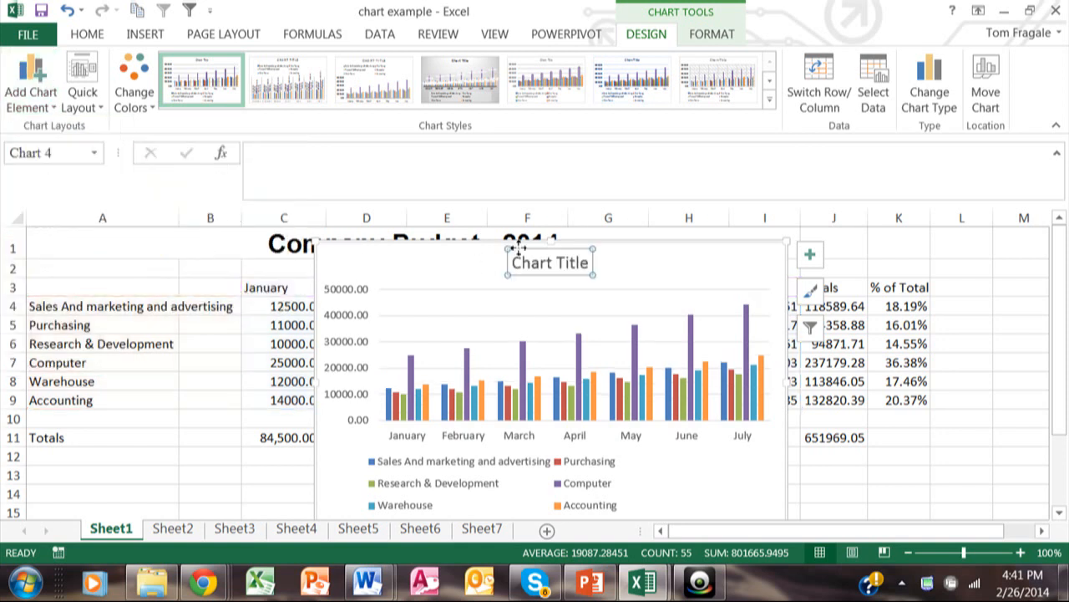
{"action": "mouse_move", "coordinate": [734, 316]}
{"action": "type", "text": "="}
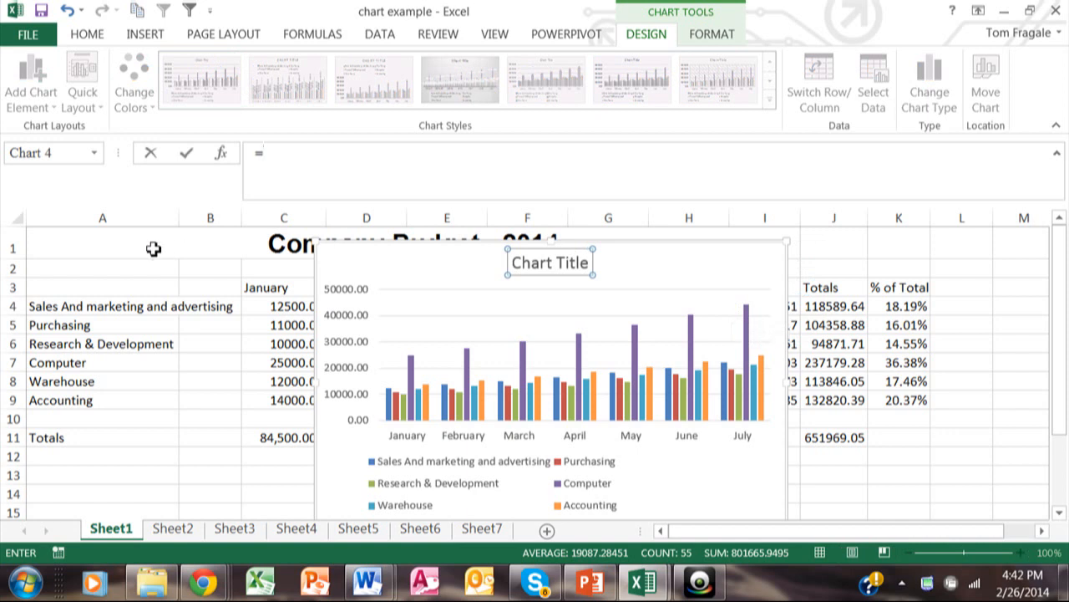
Step: Link the chart title to cell A1 so it reads 'Company Budget - 2014'
{"action": "left_click", "coordinate": [103, 248]}
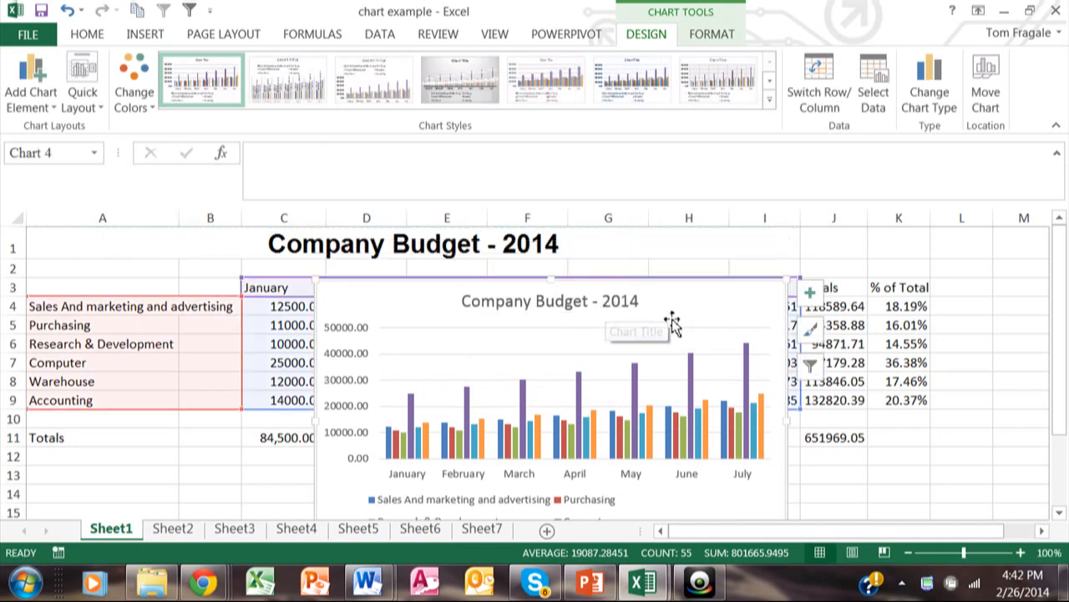
{"action": "mouse_move", "coordinate": [597, 261]}
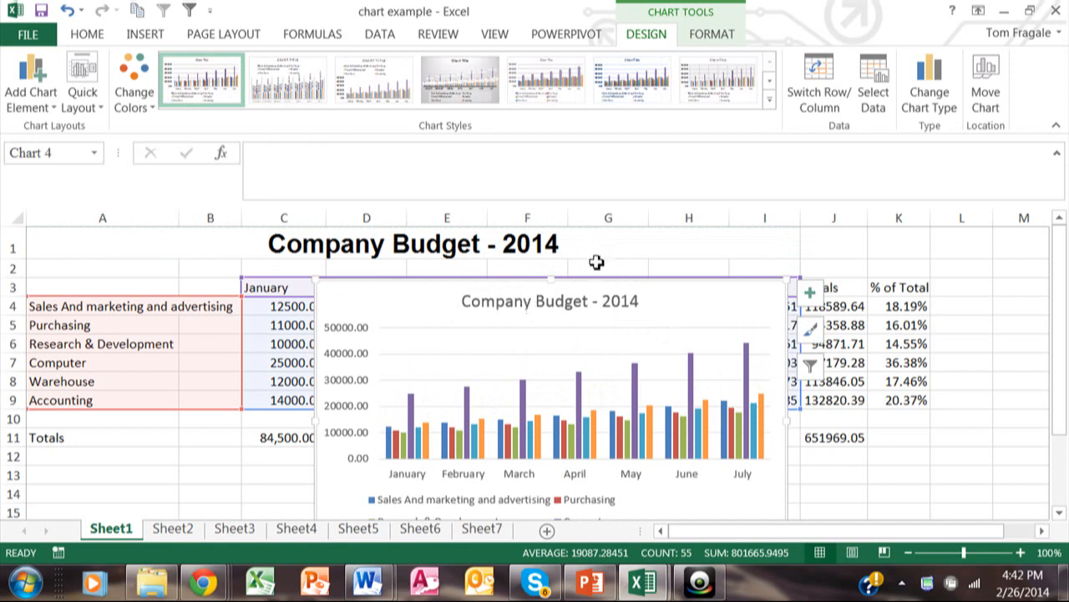
{"action": "mouse_move", "coordinate": [600, 242]}
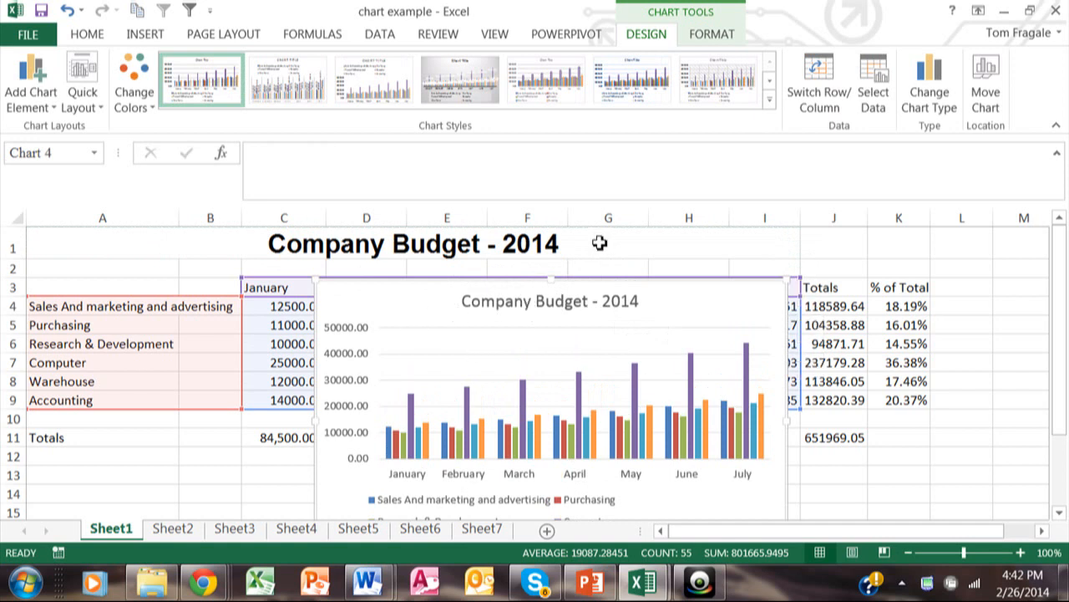
Step: Edit A1 to 'Company Budget By Month - 2014', updating the linked chart title
{"action": "left_click", "coordinate": [411, 244]}
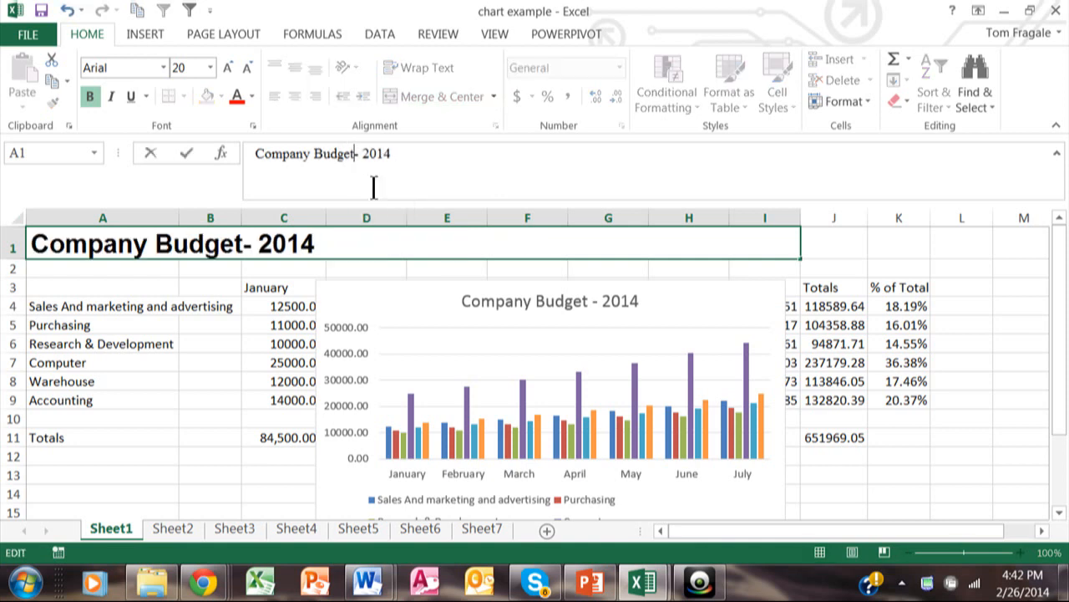
{"action": "type", "text": "By"}
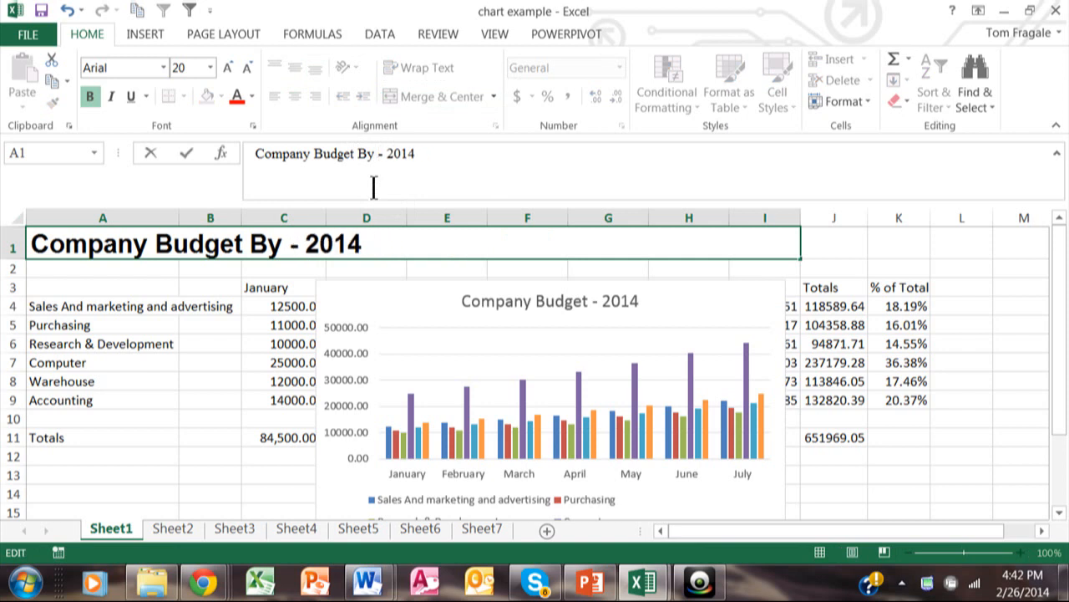
{"action": "type", "text": "Month"}
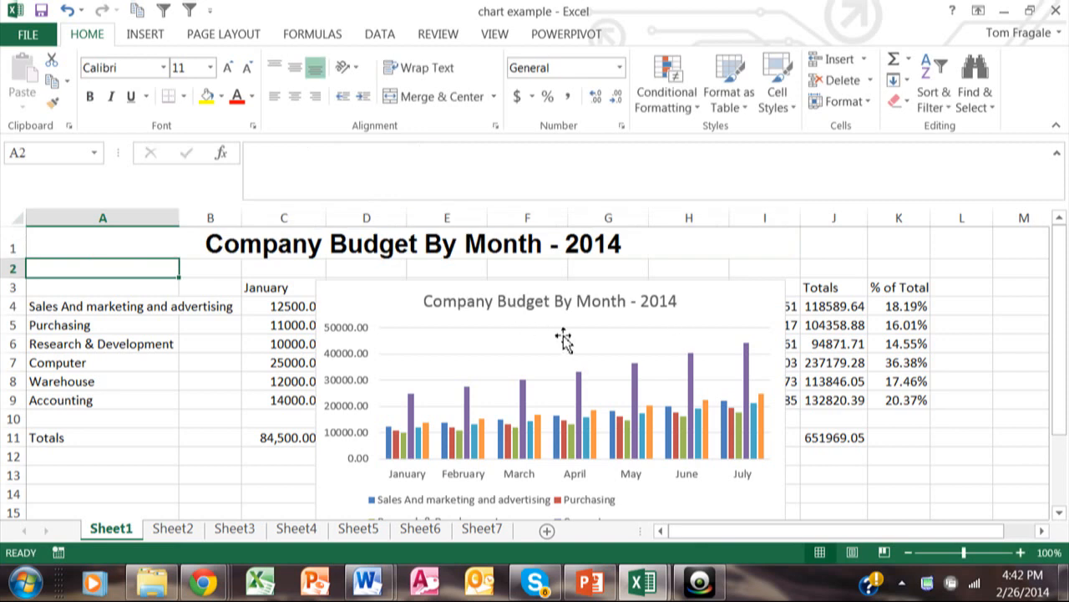
{"action": "mouse_move", "coordinate": [500, 376]}
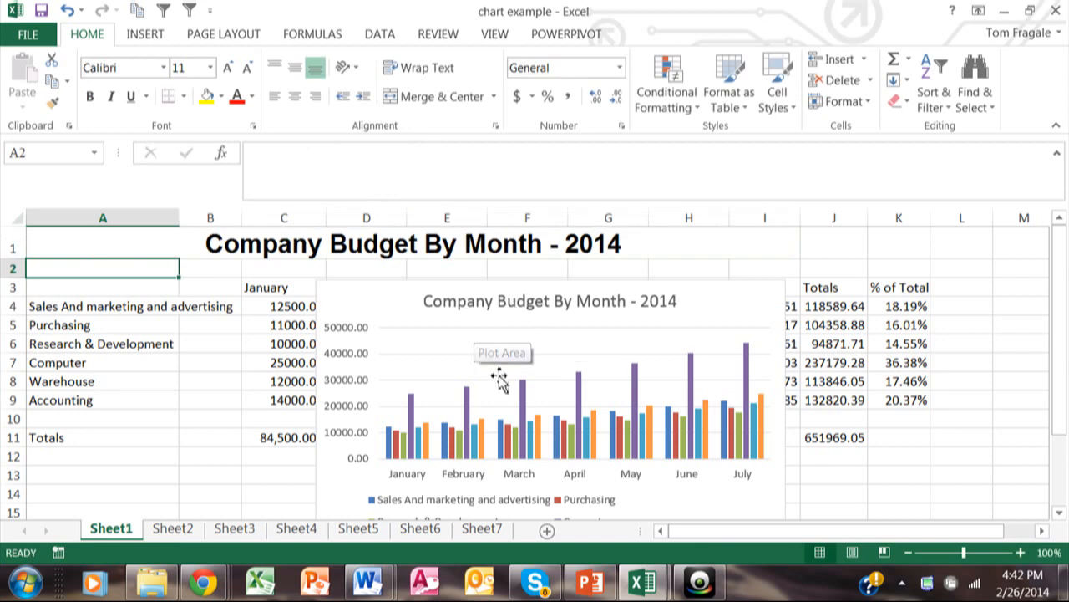
{"action": "mouse_move", "coordinate": [460, 304]}
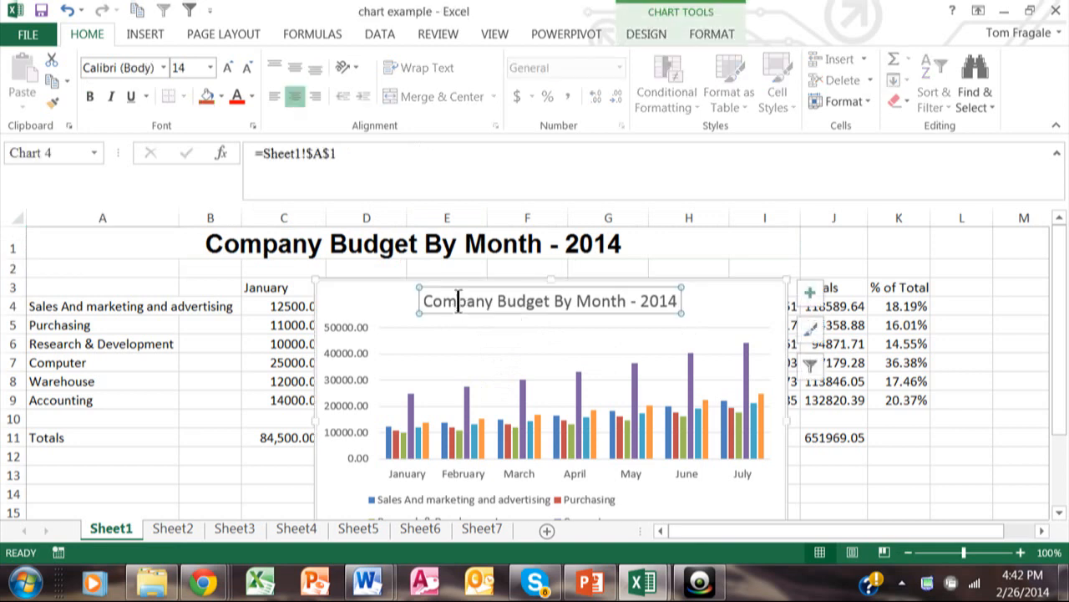
{"action": "mouse_move", "coordinate": [455, 301]}
{"action": "type", "text": "="}
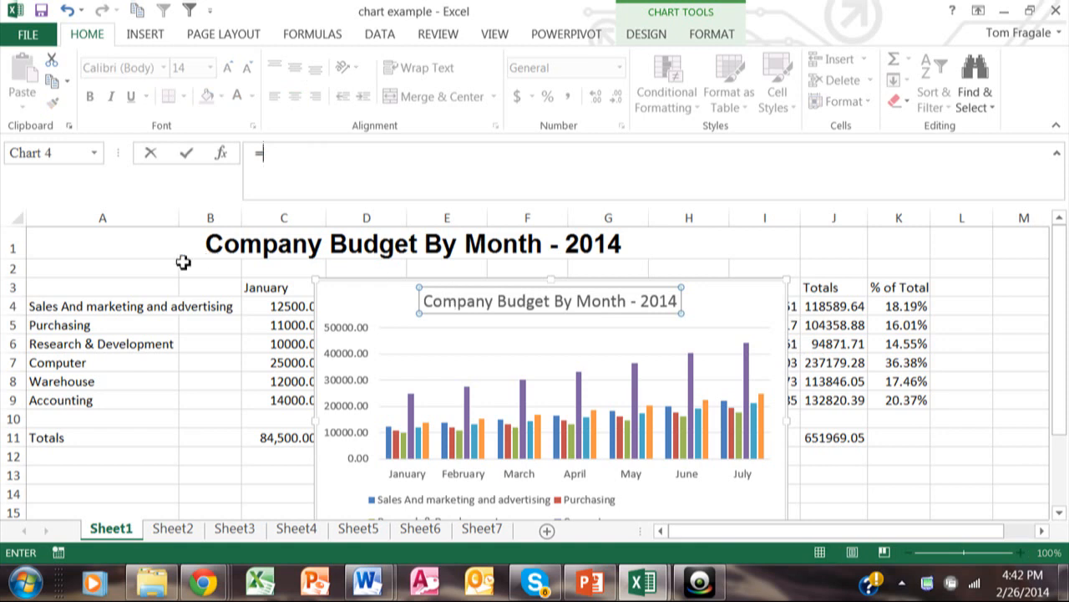
{"action": "left_click", "coordinate": [129, 244]}
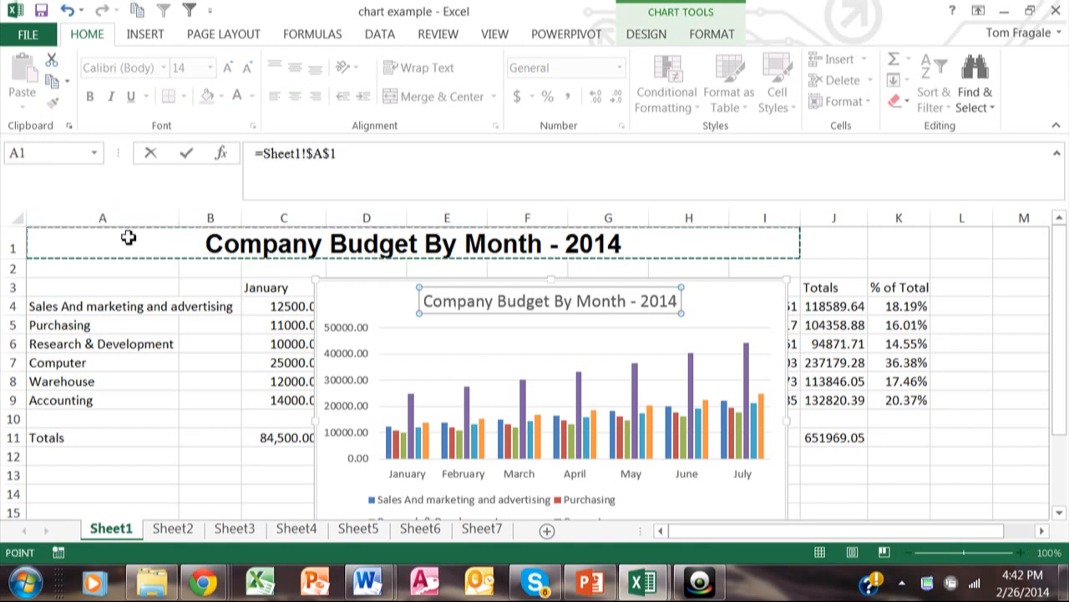
{"action": "left_click", "coordinate": [551, 376]}
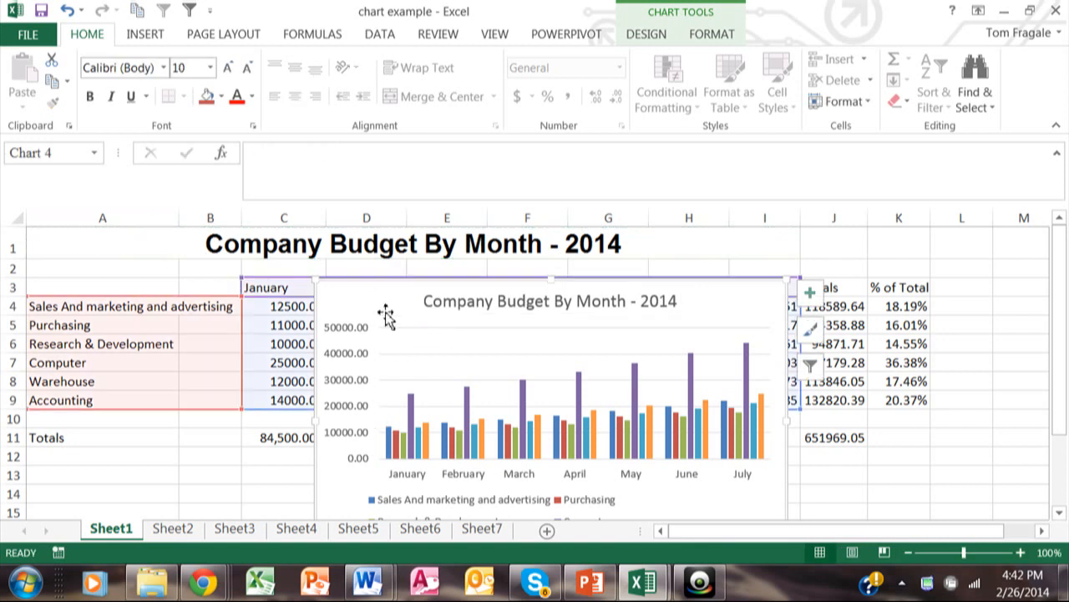
{"action": "mouse_move", "coordinate": [643, 371]}
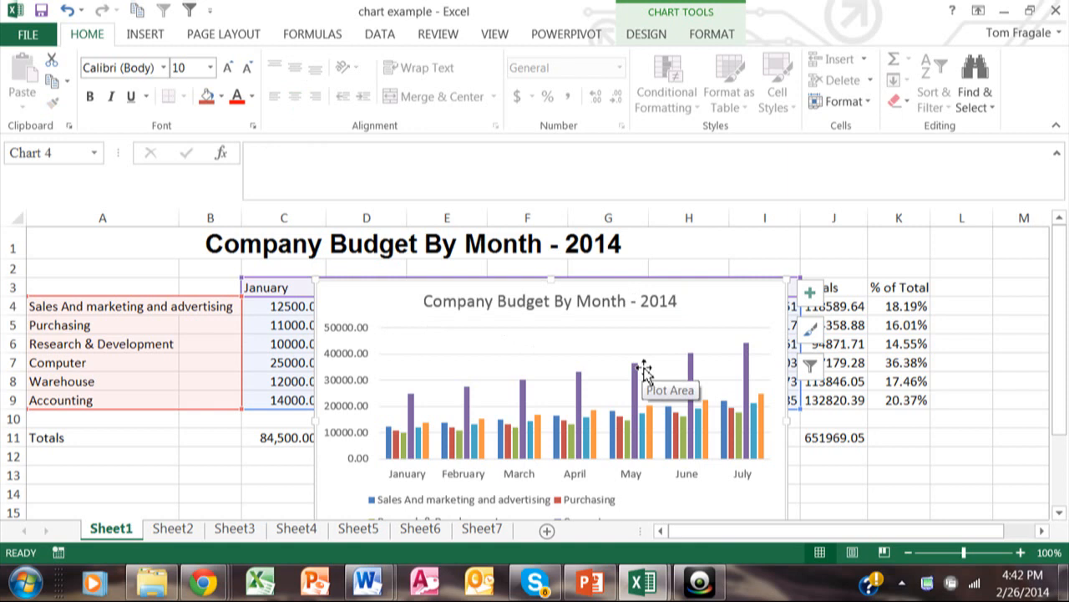
{"action": "mouse_move", "coordinate": [588, 392]}
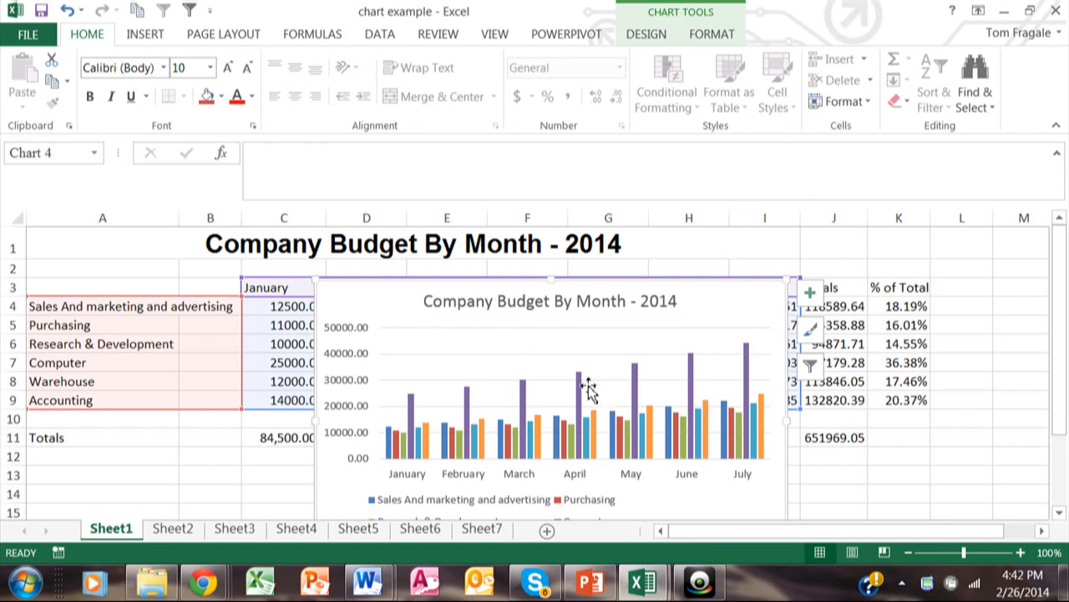
{"action": "mouse_move", "coordinate": [588, 392]}
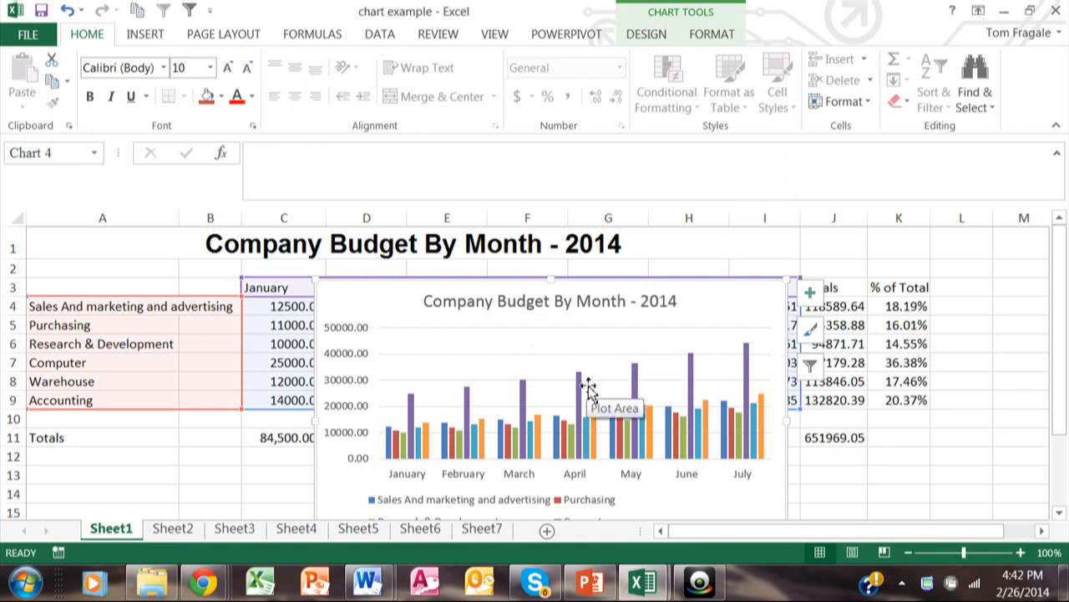